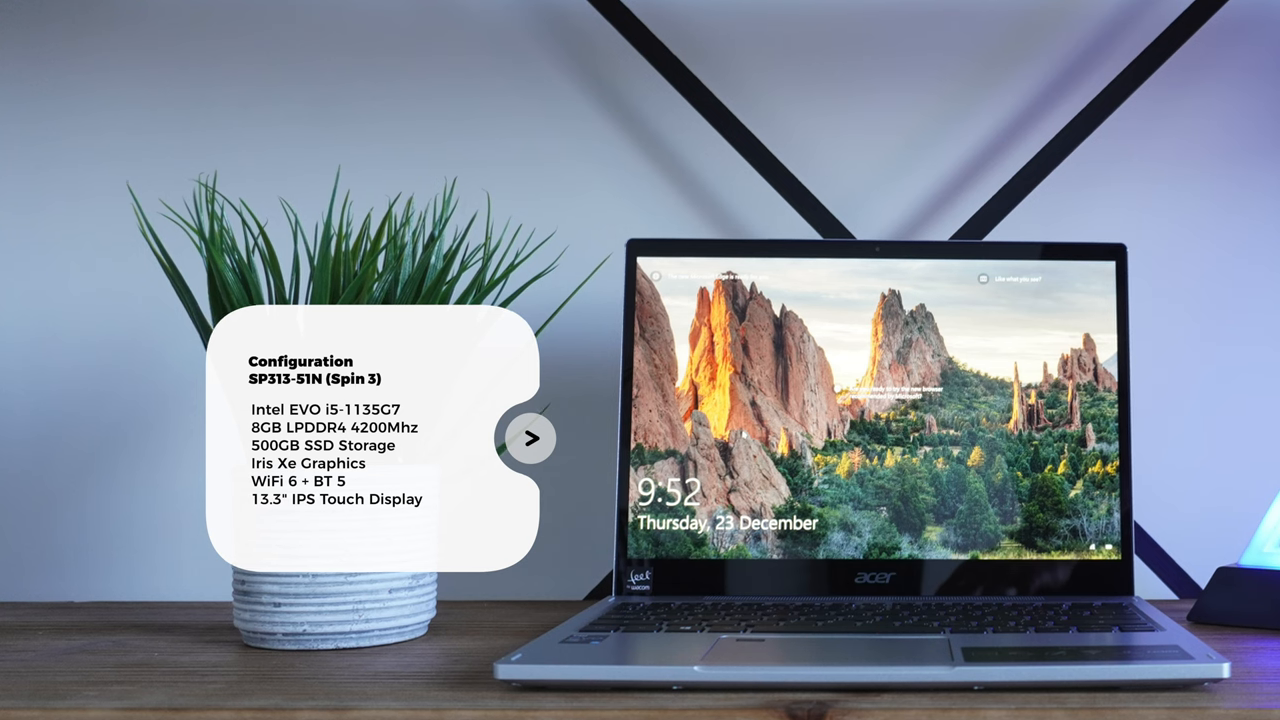
left_click(532, 438)
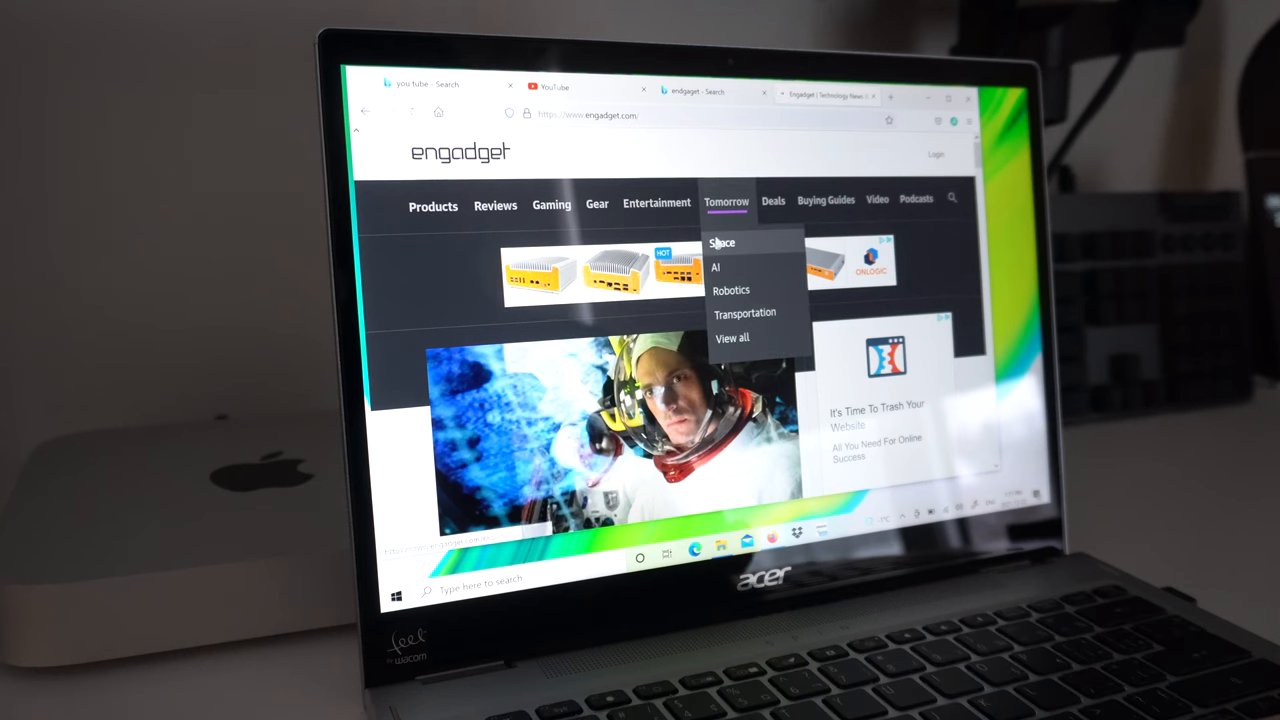
left_click(722, 244)
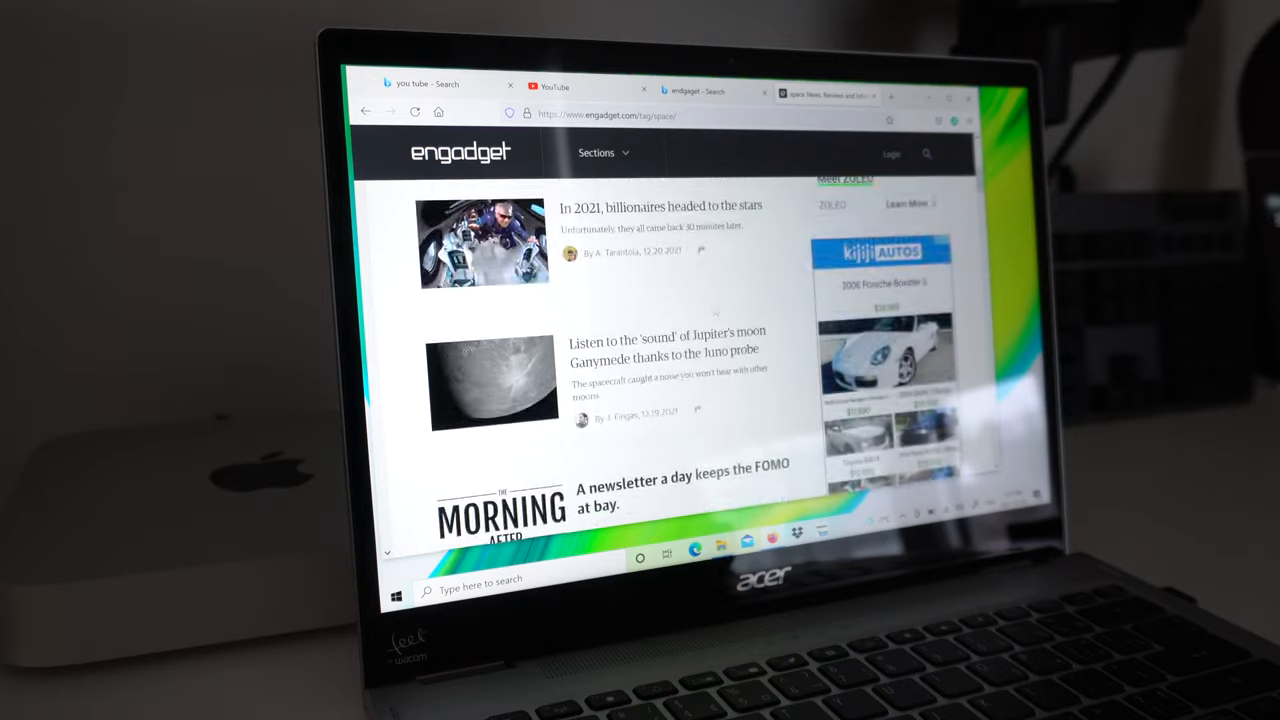
scroll("up", 3)
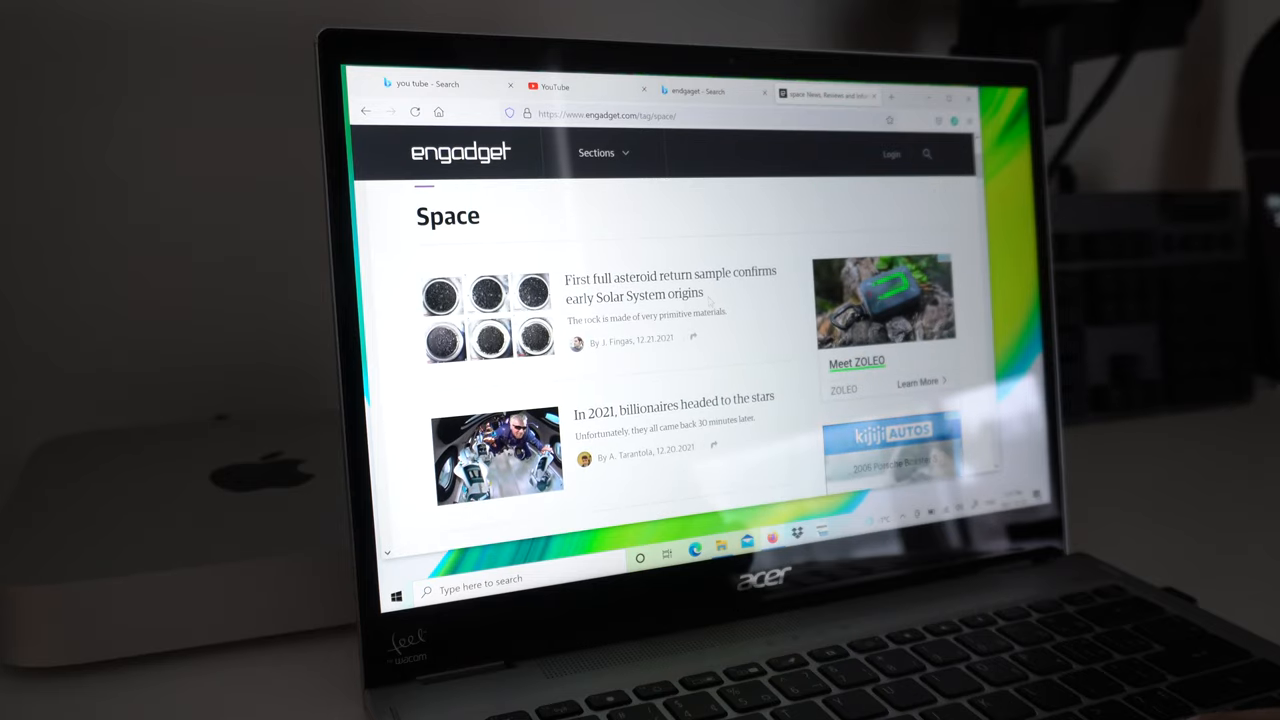
left_click(670, 282)
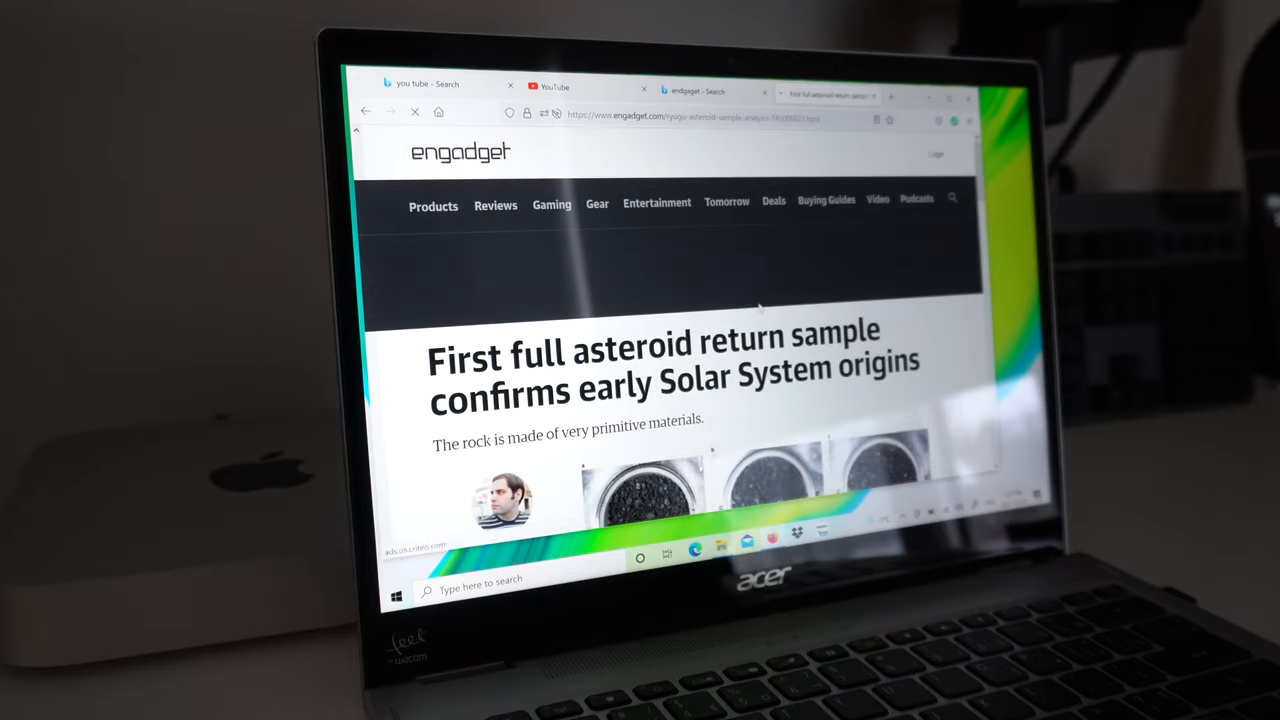
scroll("down", 3)
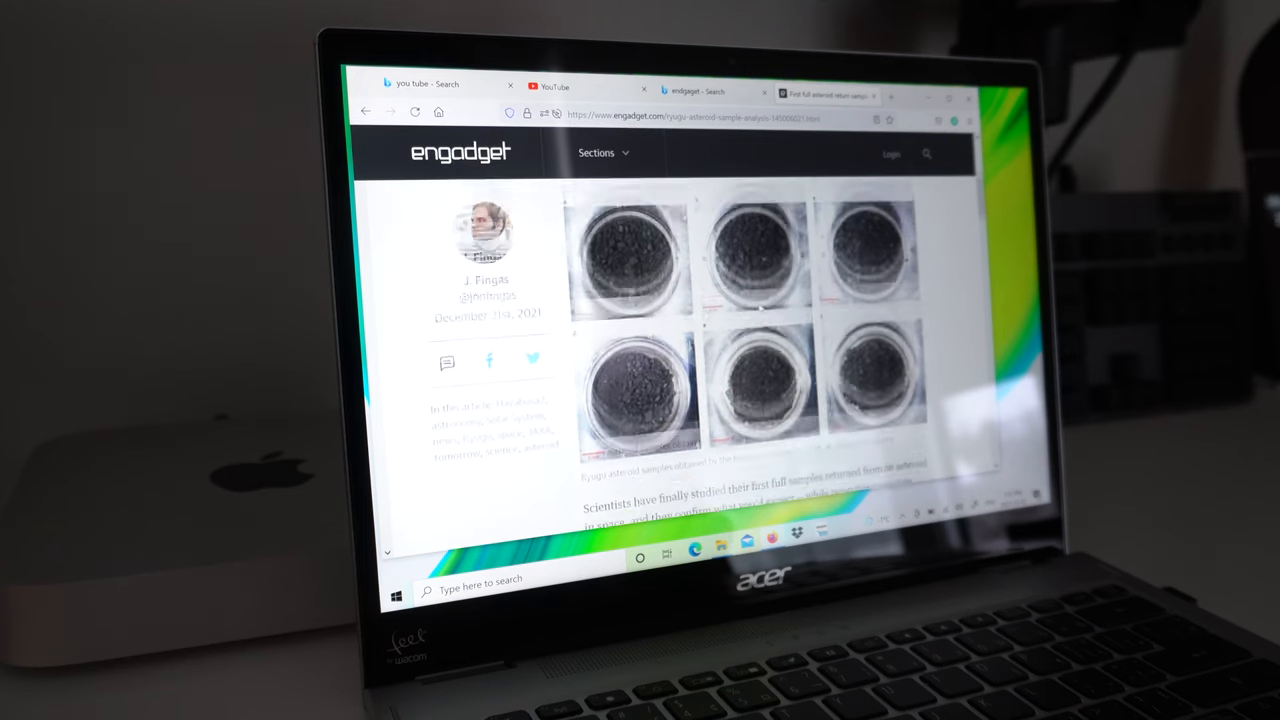